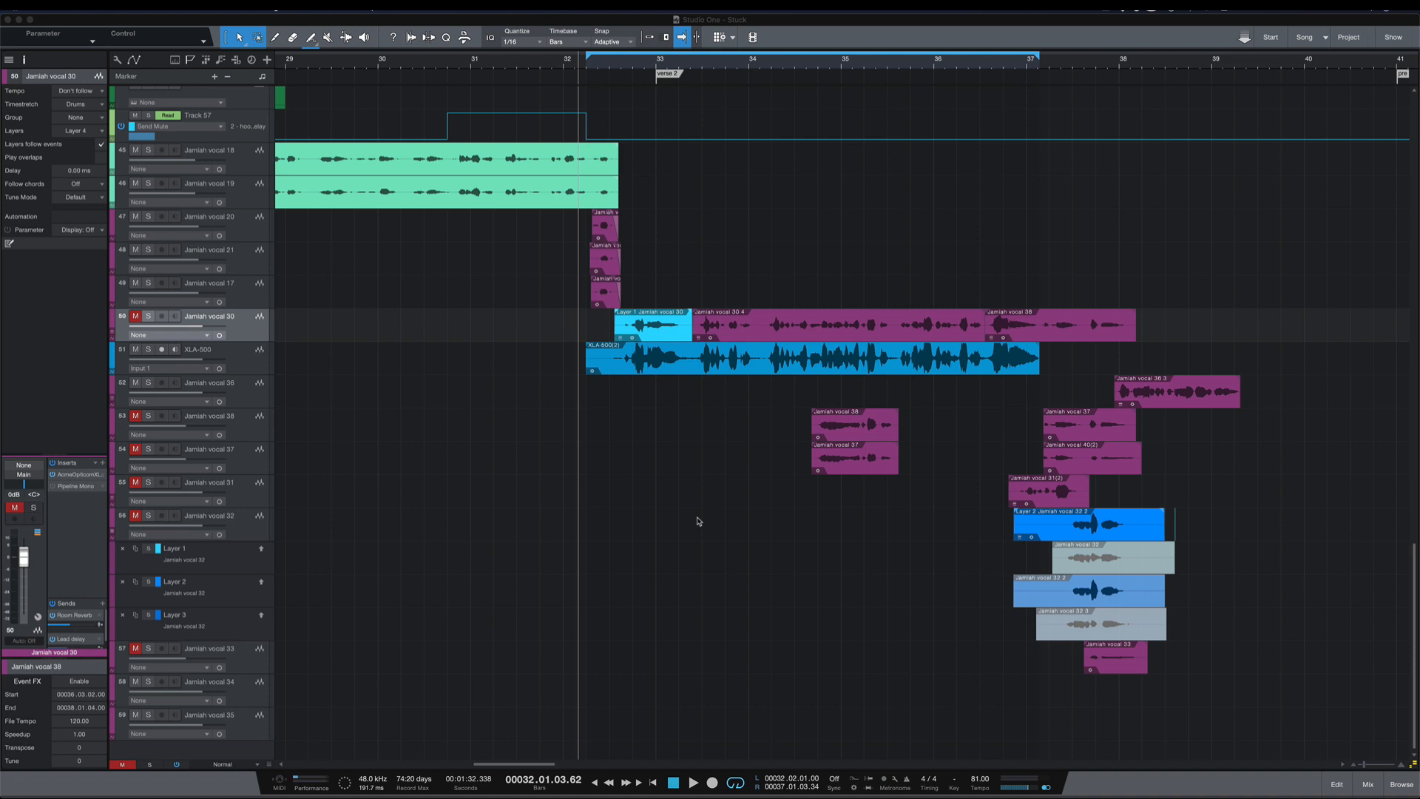
mouse_move(284, 287)
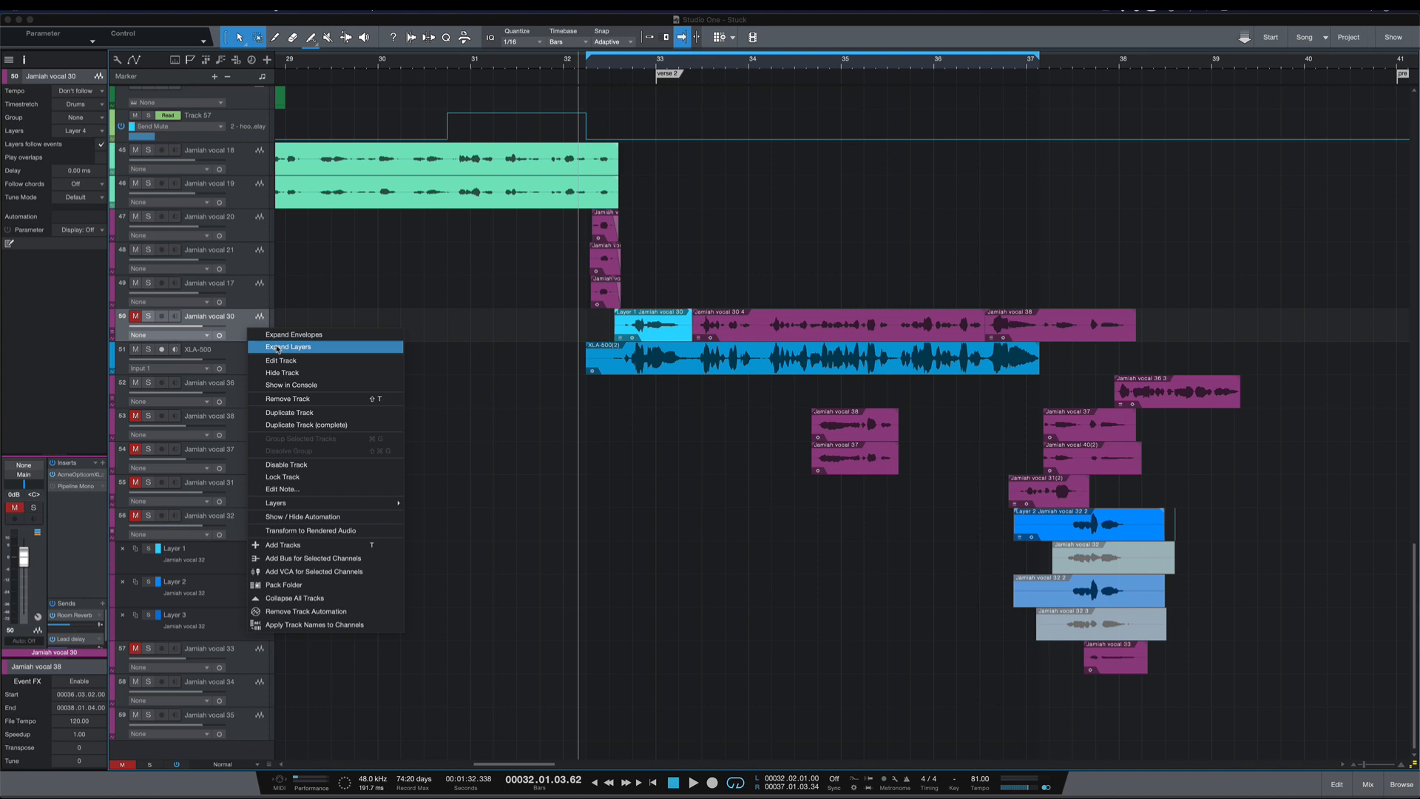
Expand the Jamiah vocal 30 track's layers to reveal Layers 1, 2, 3 and 5
left_click(287, 347)
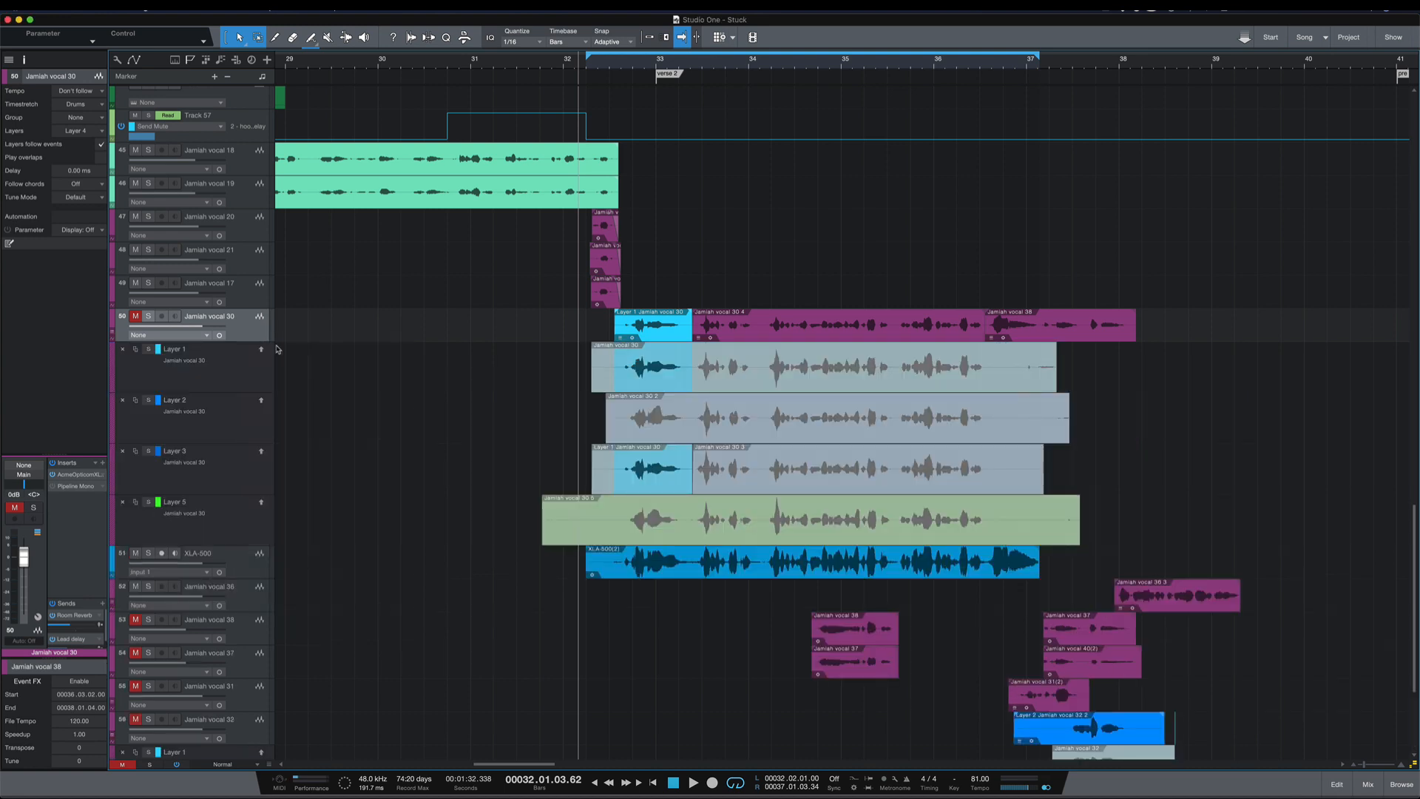
mouse_move(230, 367)
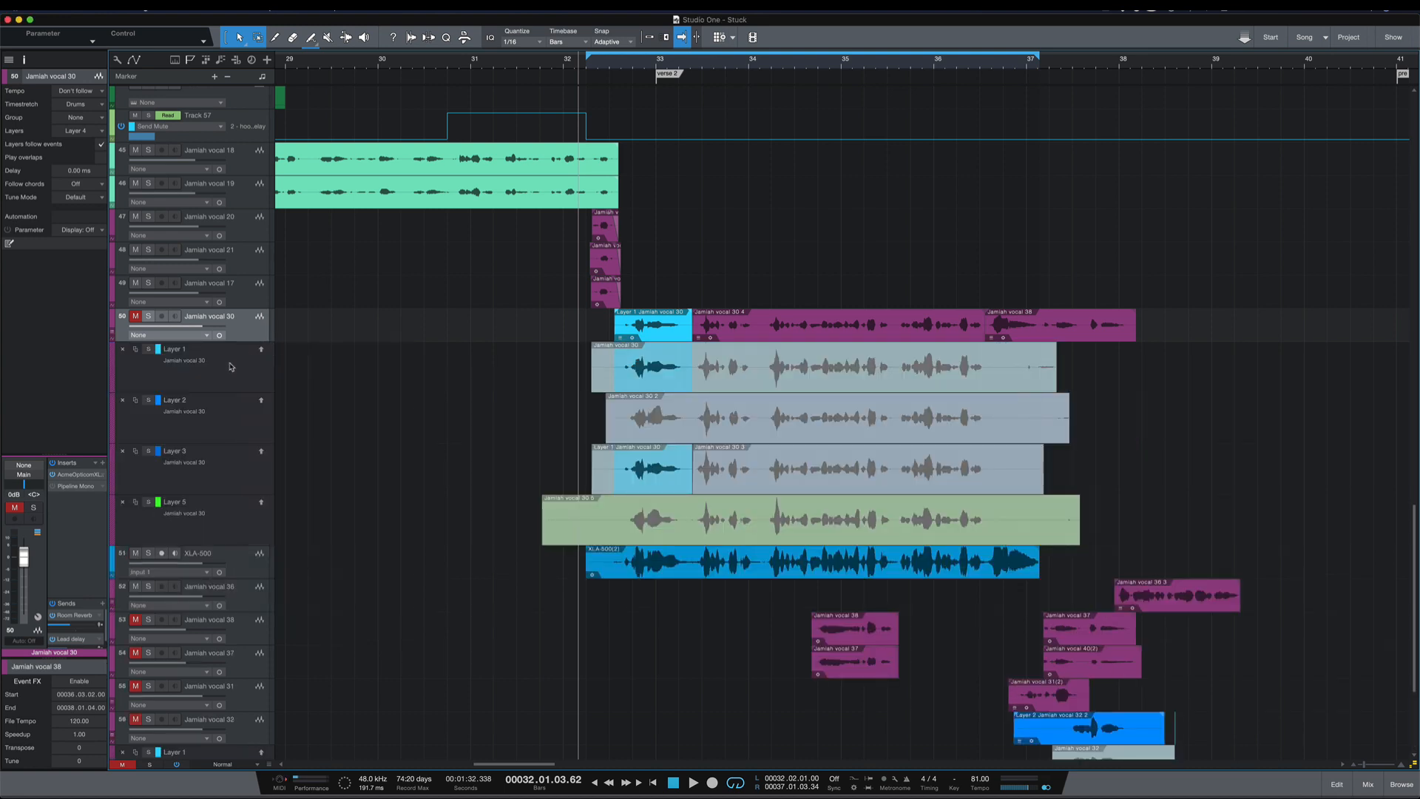
mouse_move(233, 460)
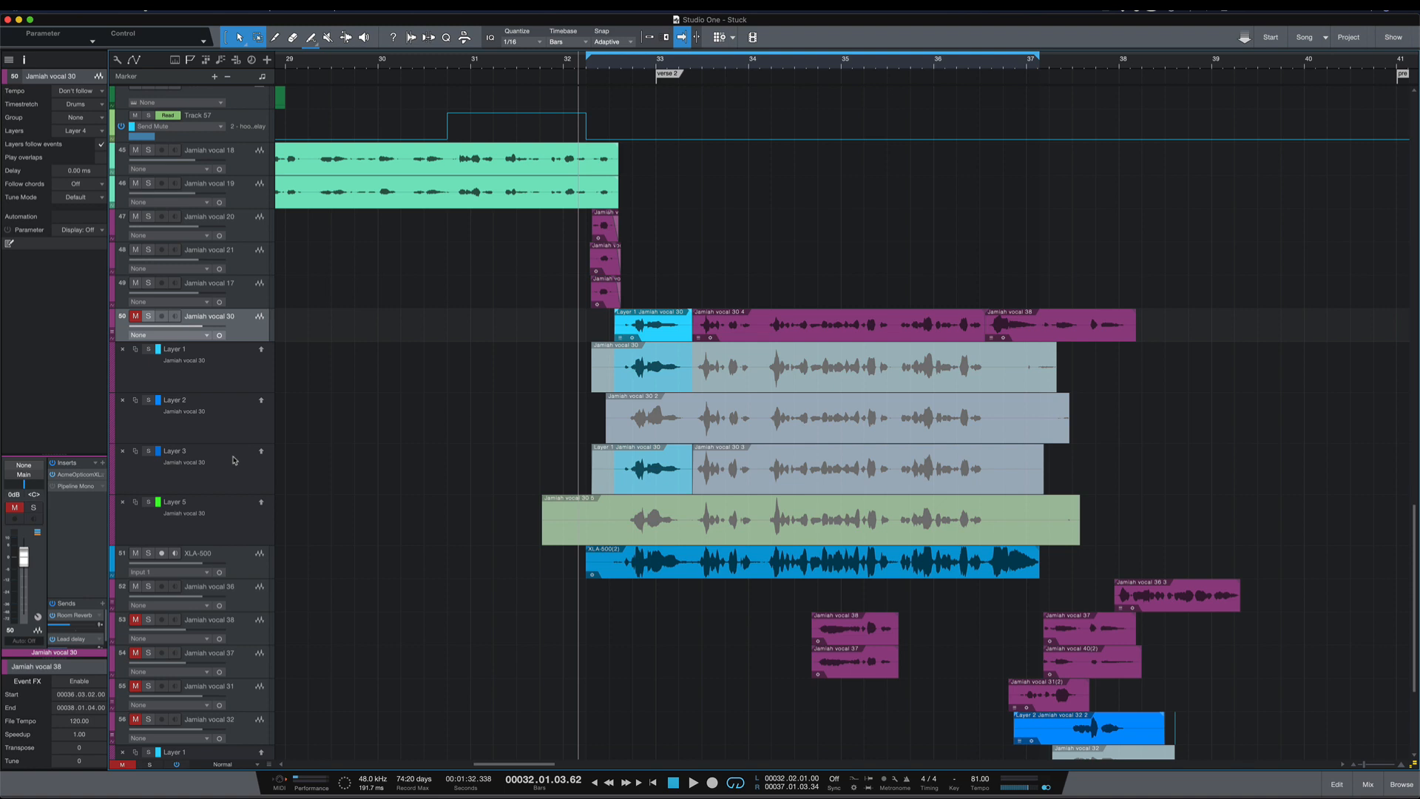
mouse_move(223, 517)
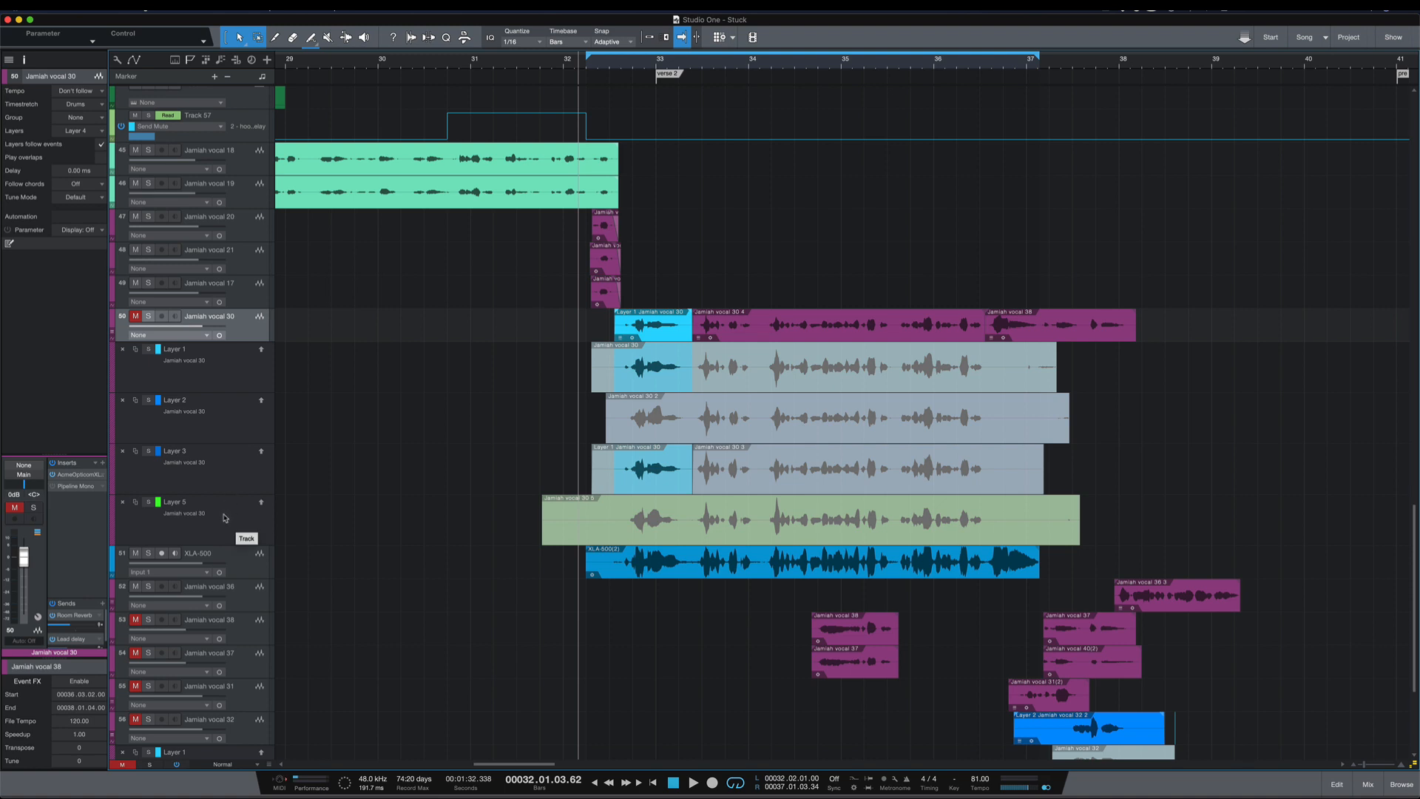
mouse_move(246, 317)
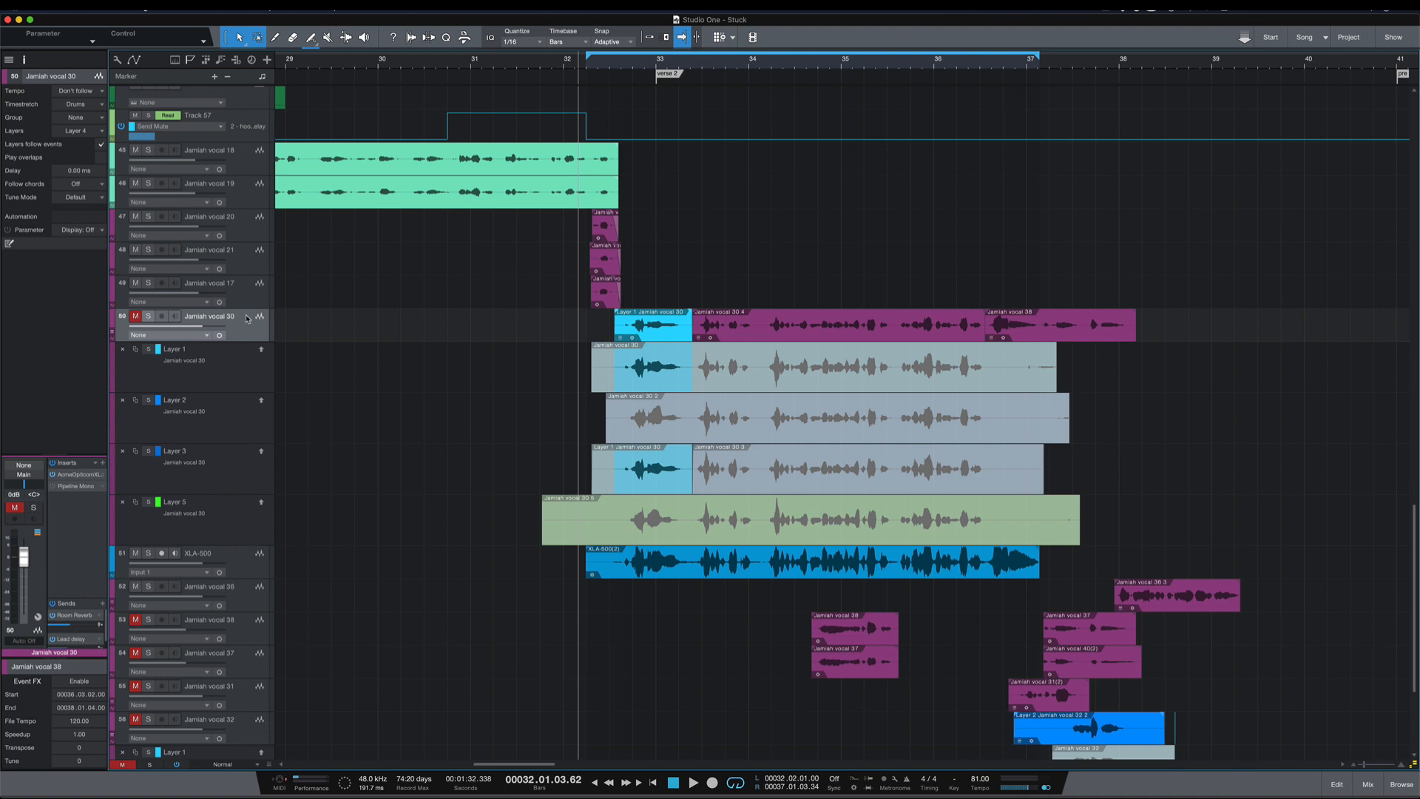
Collapse the Jamiah vocal 30 layers so the track shows active Layer 4
left_click(262, 316)
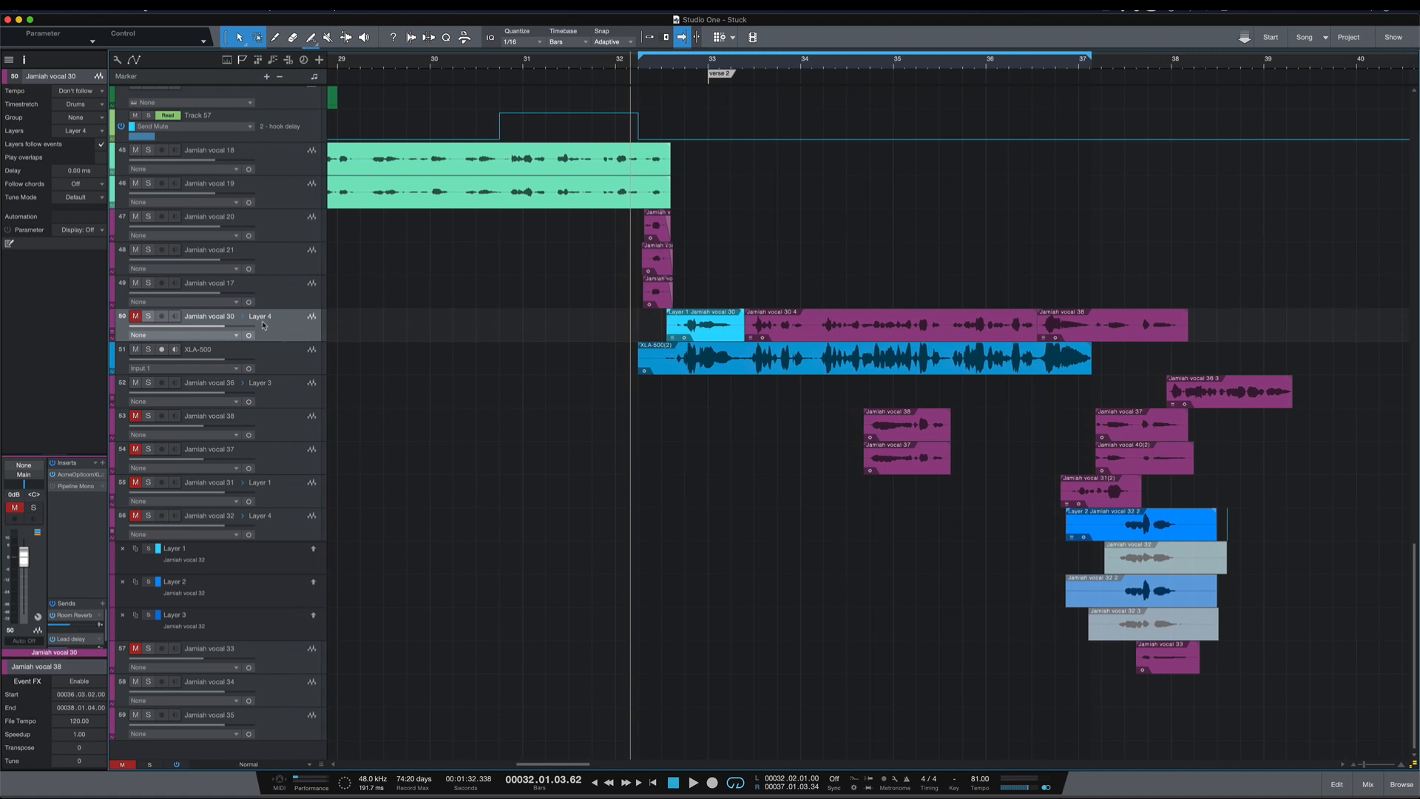
mouse_move(259, 325)
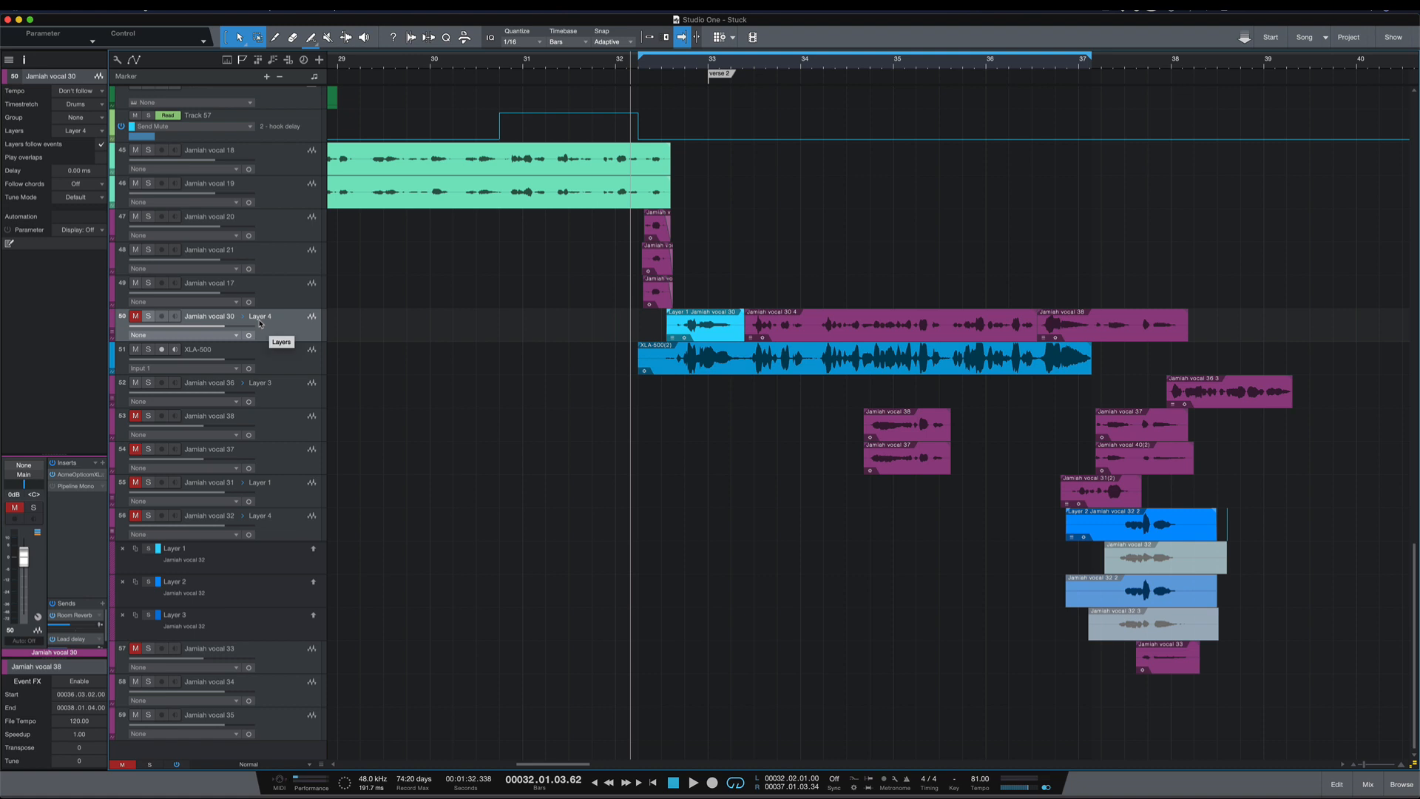
View the vocal 30 layer dropdown's five takes and close it, keeping Layer 4 active
left_click(260, 316)
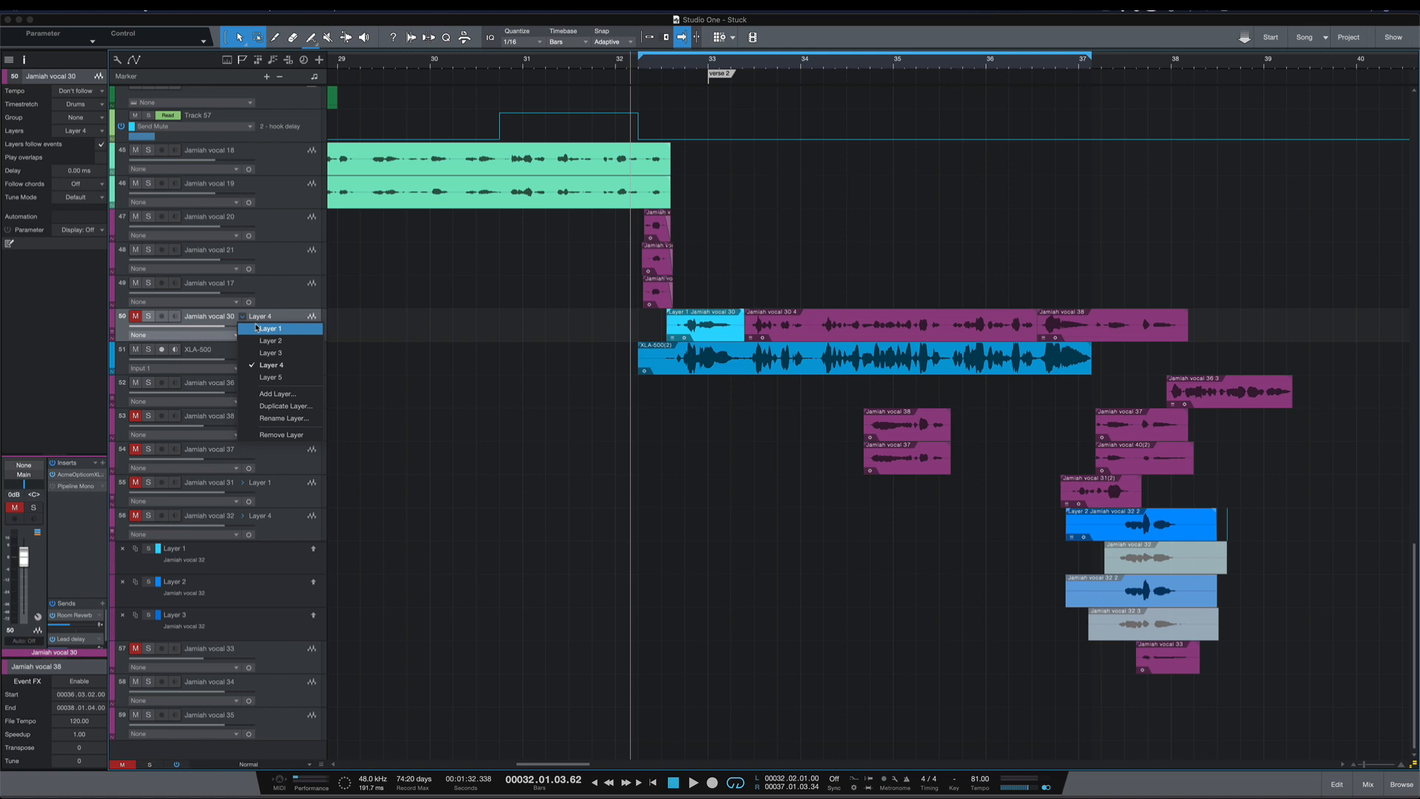
mouse_move(270, 341)
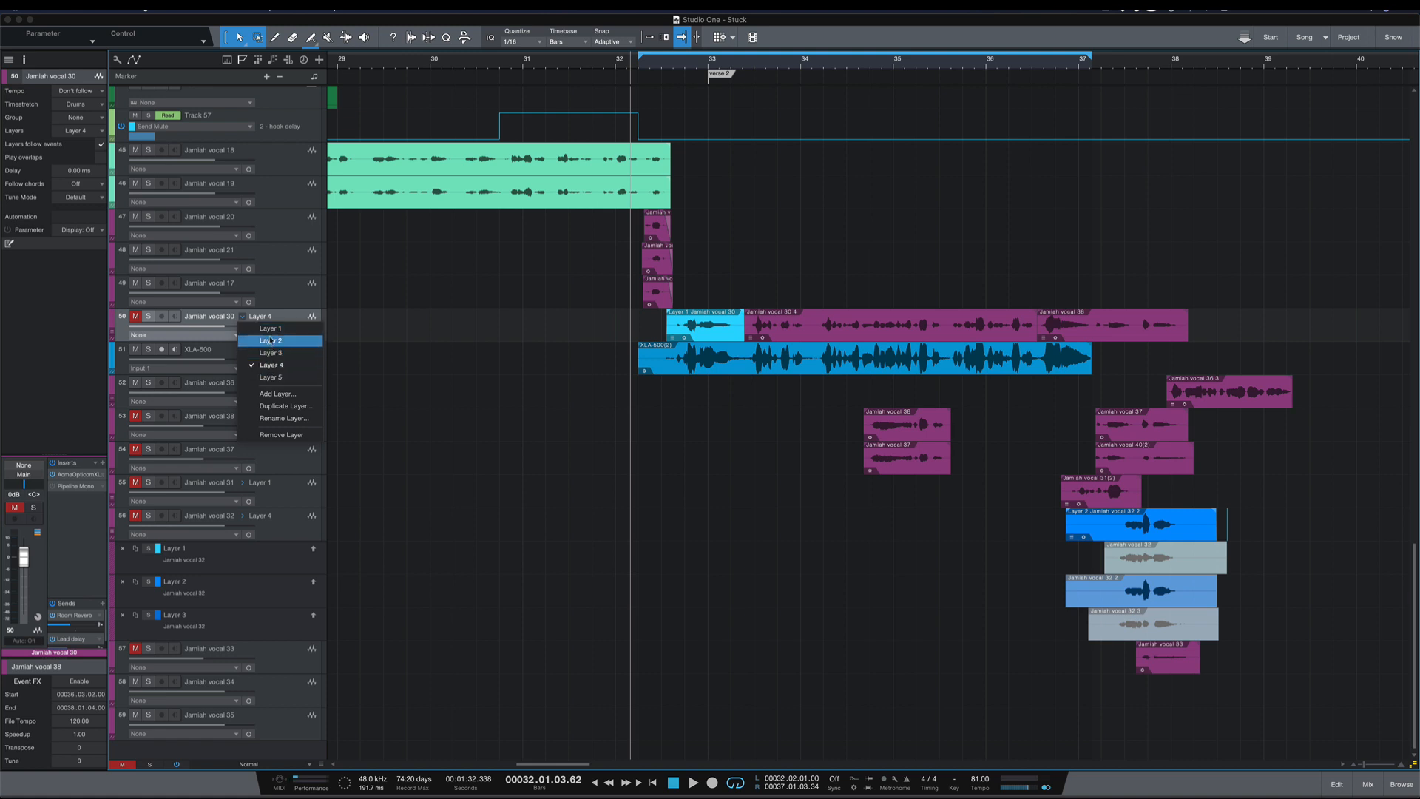
left_click(270, 340)
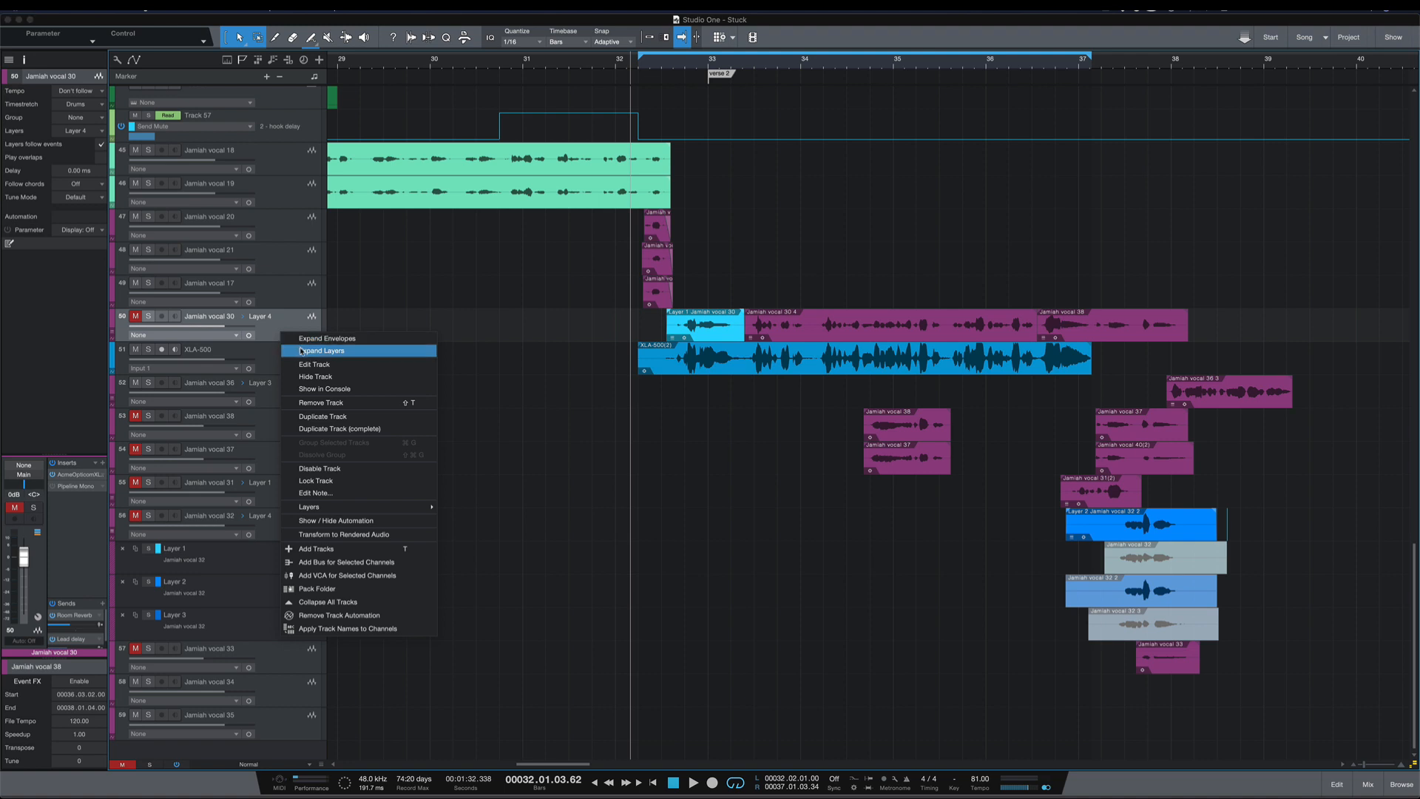
left_click(322, 350)
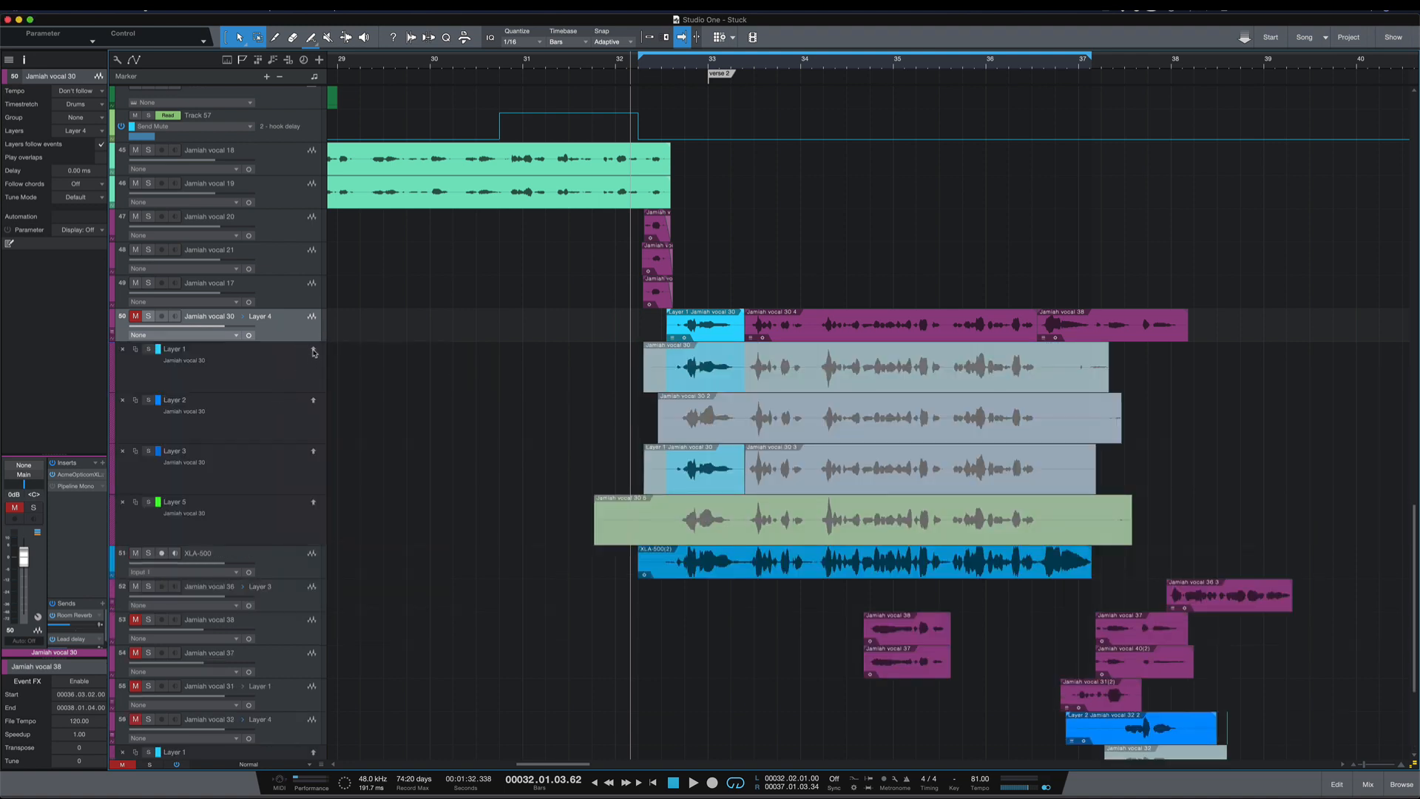
mouse_move(314, 351)
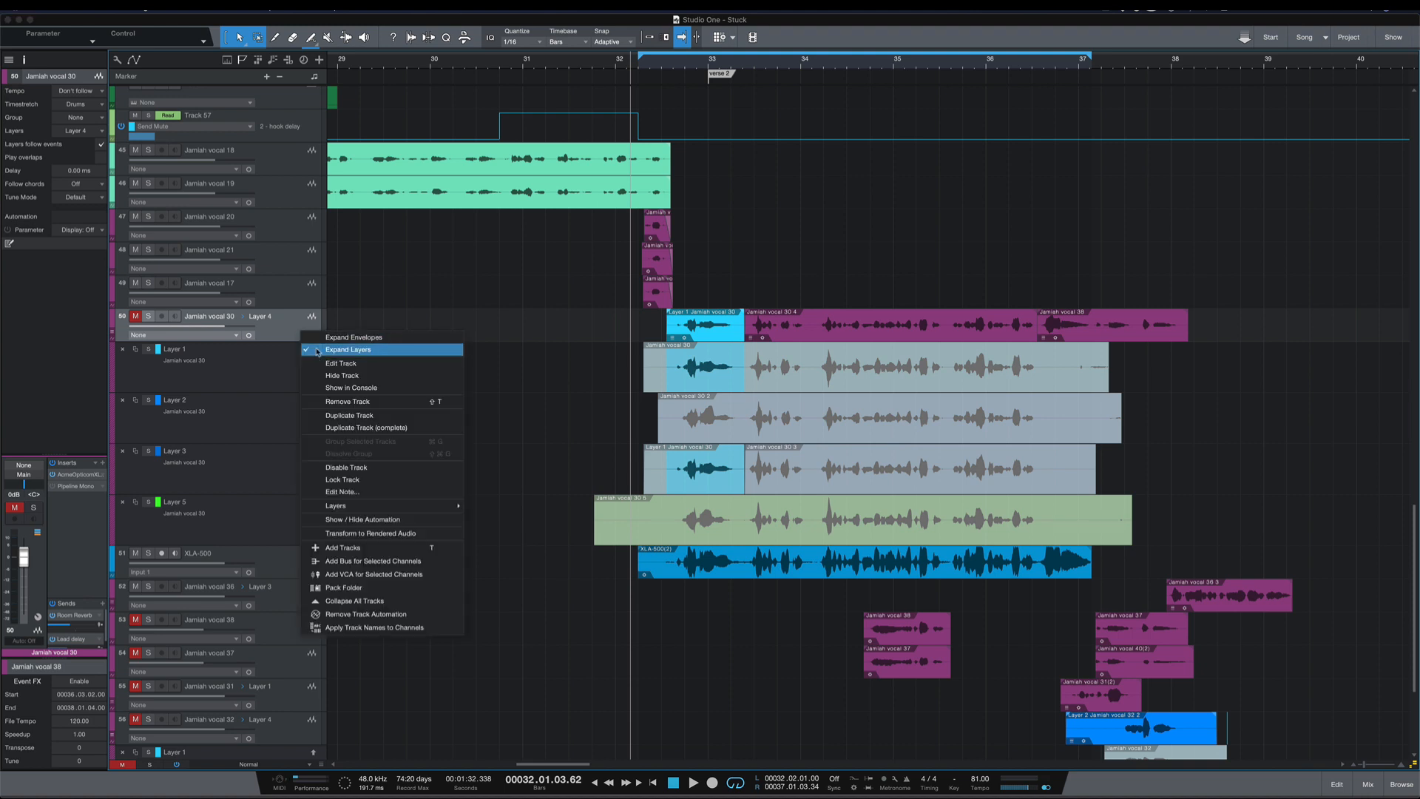
left_click(348, 348)
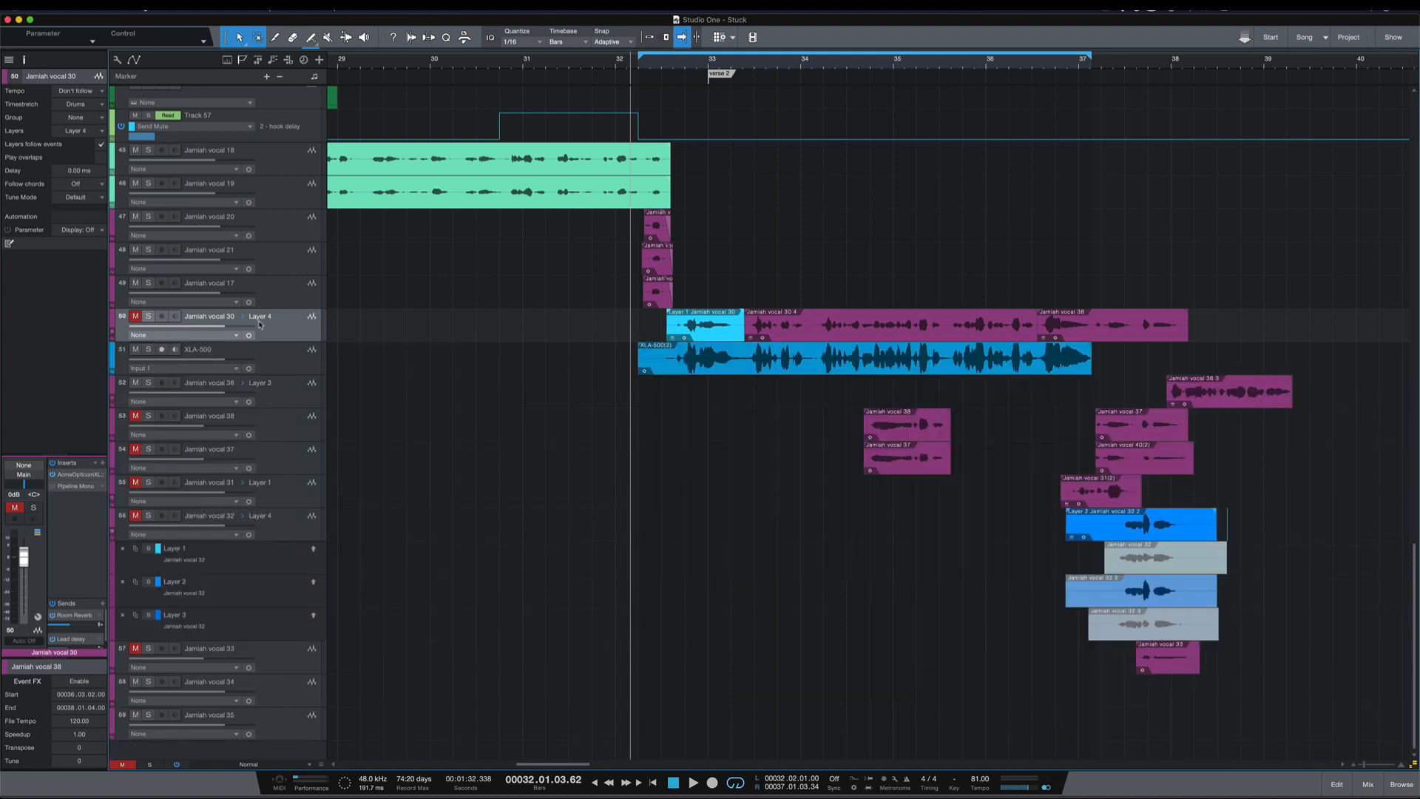
left_click(261, 316)
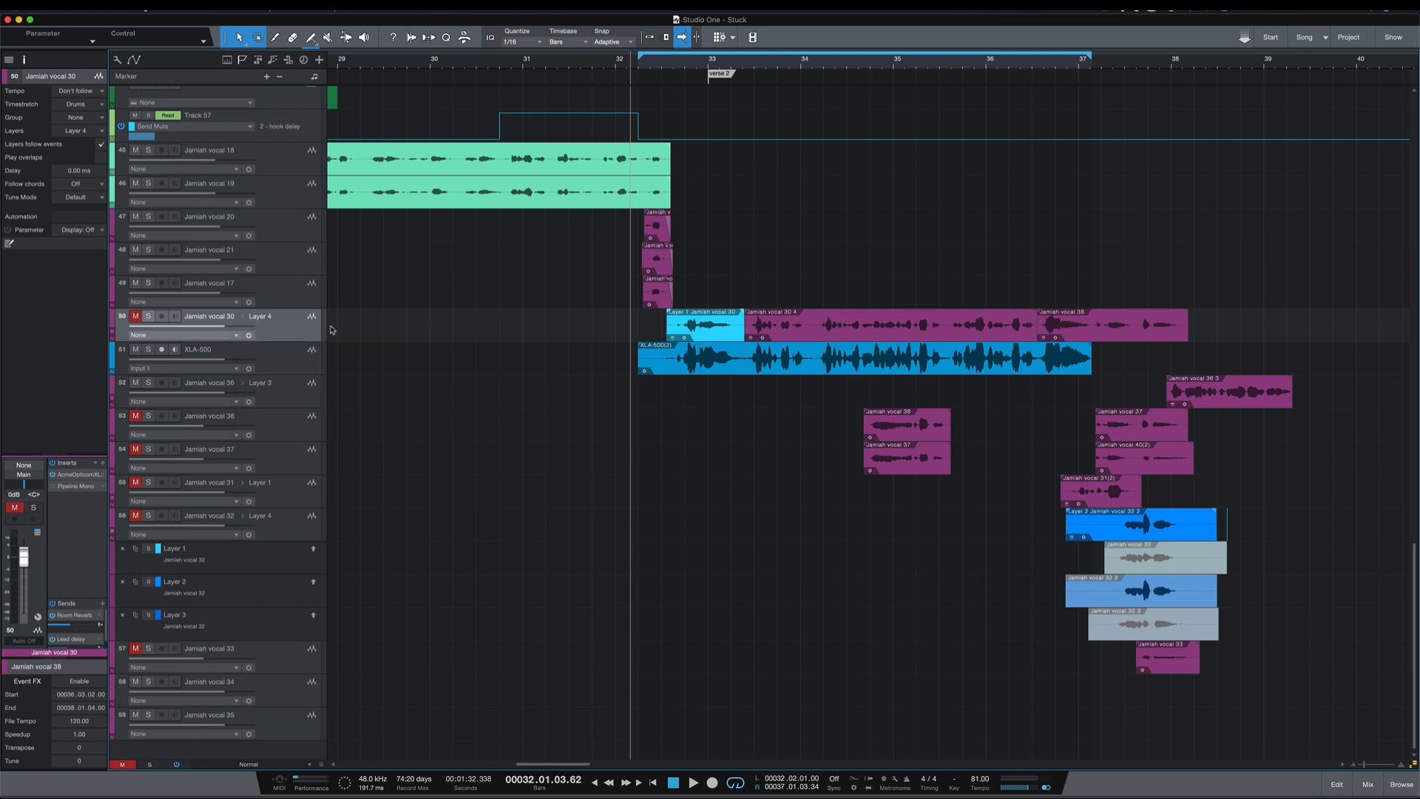
mouse_move(261, 323)
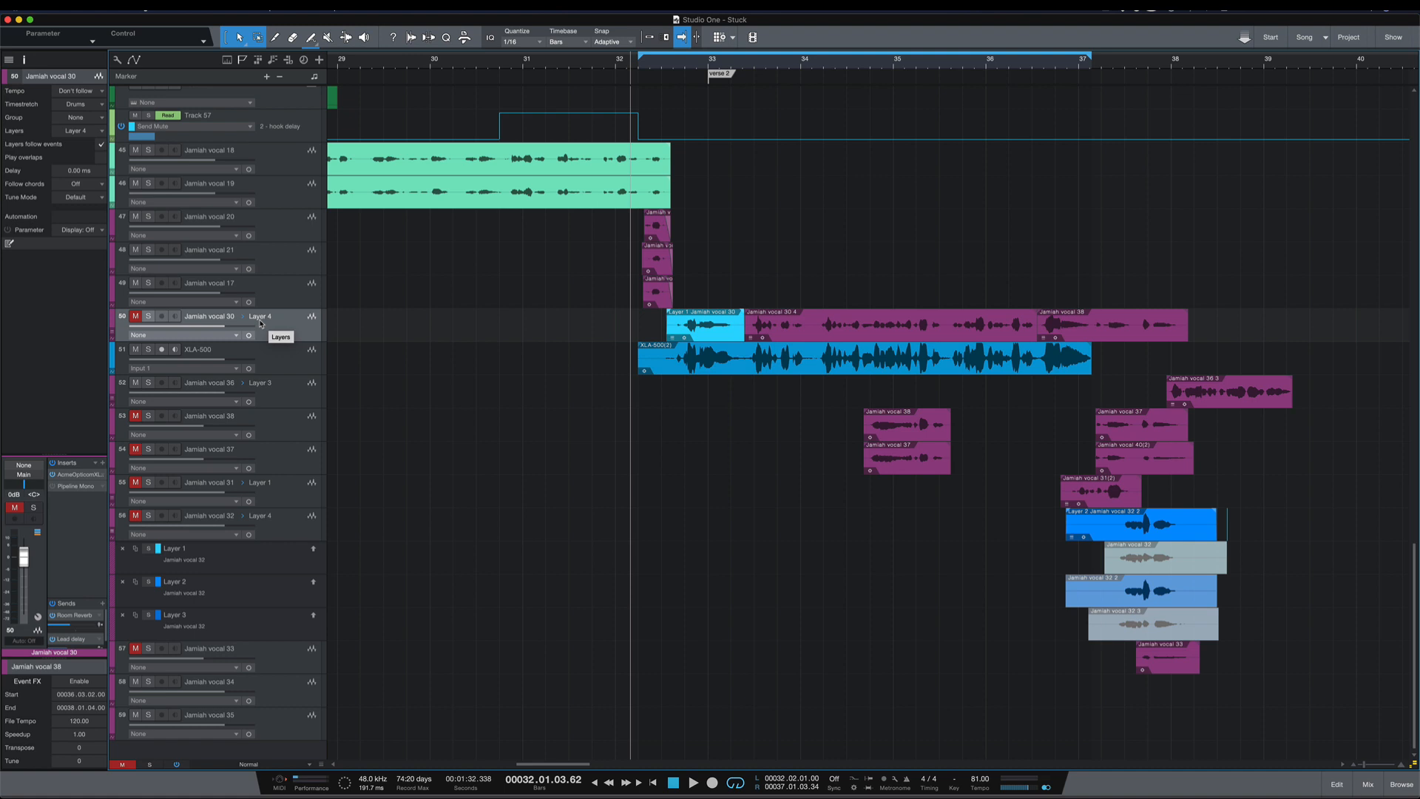
mouse_move(258, 323)
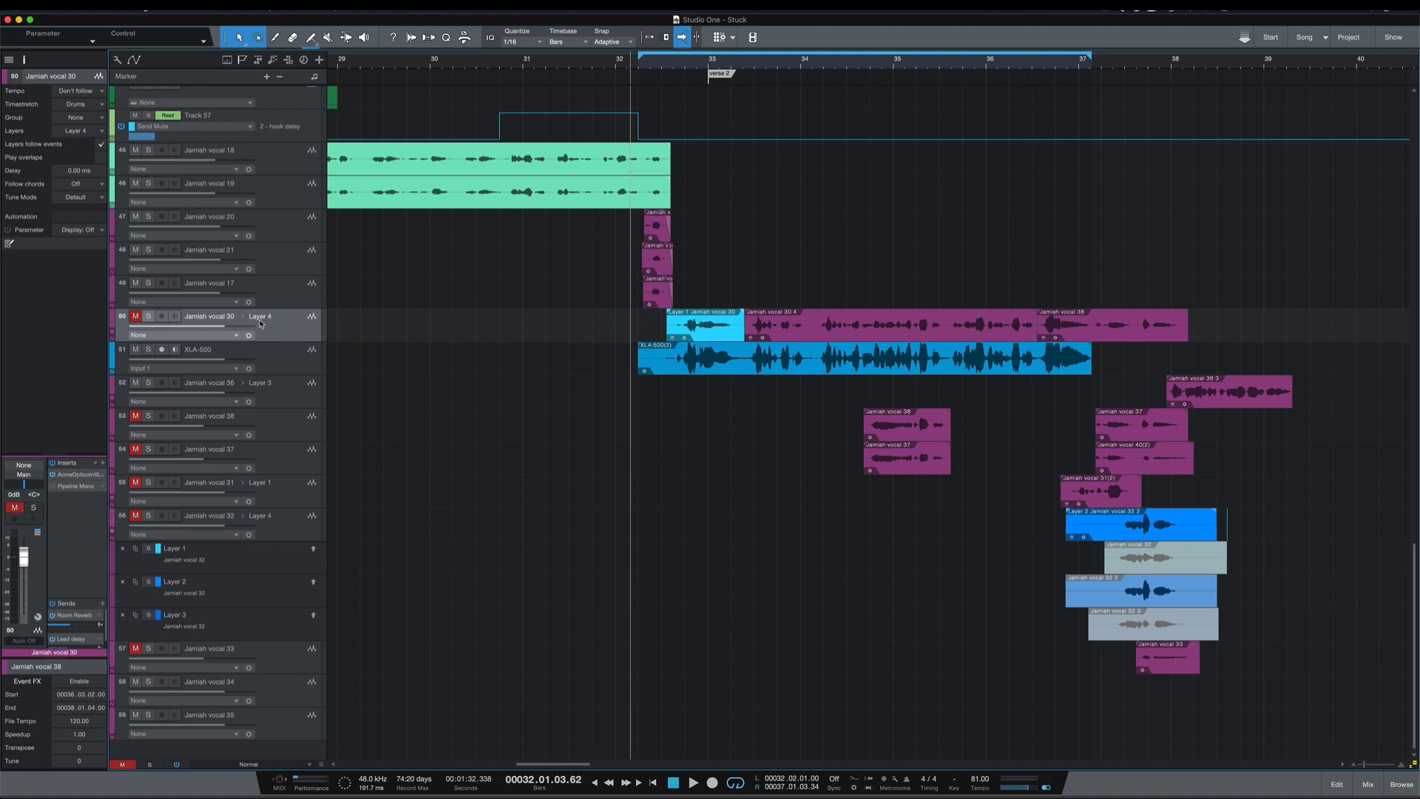